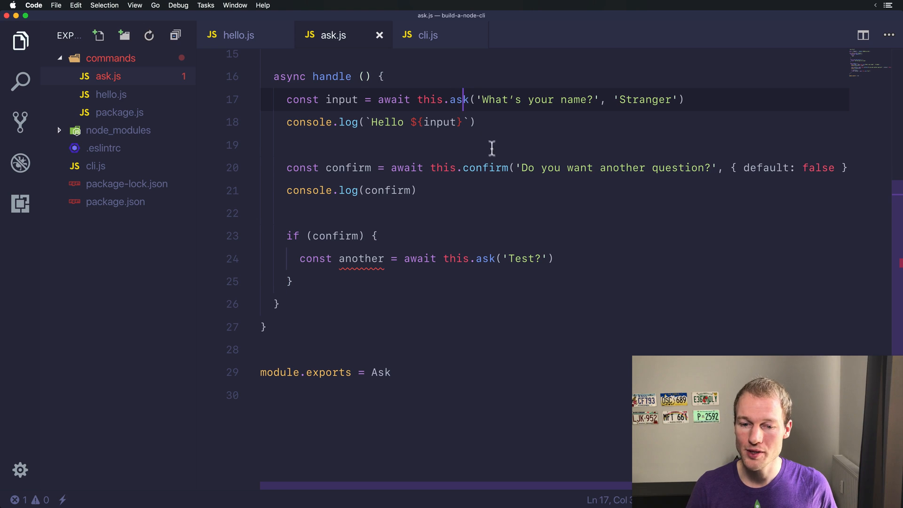
Rename the nested question to 'like', give it the Node.js passion text, and change ask to choice
left_click(507, 167)
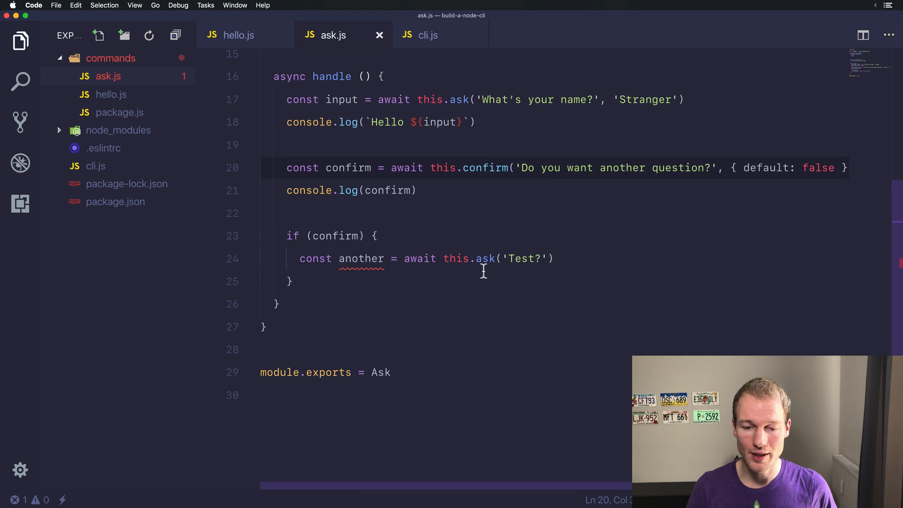
left_click(489, 258)
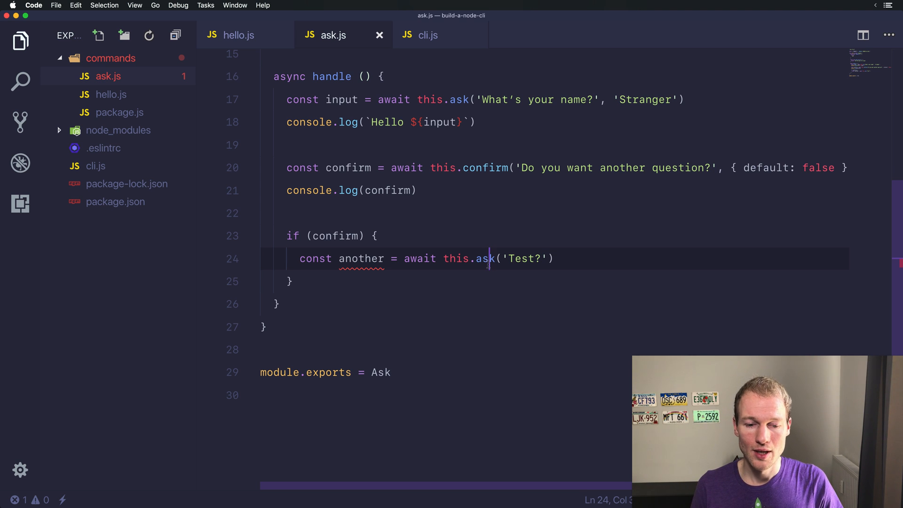
type("like")
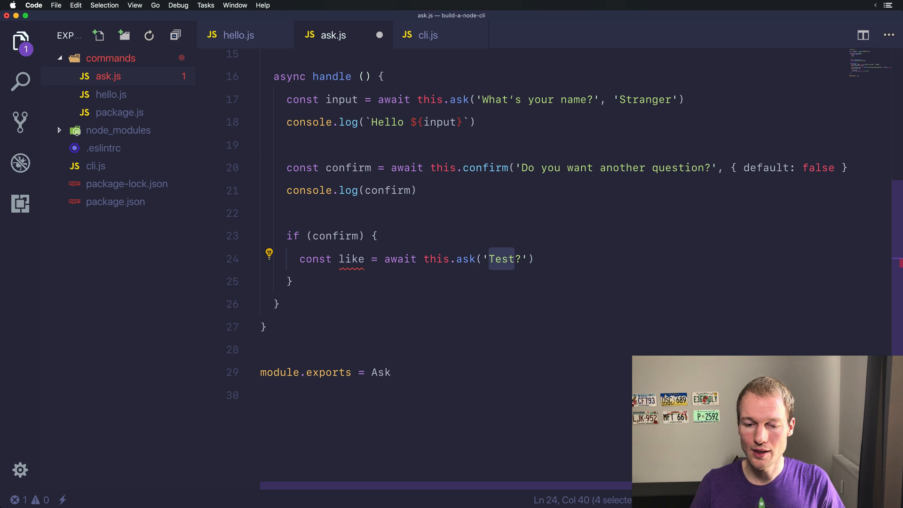
type("Do you")
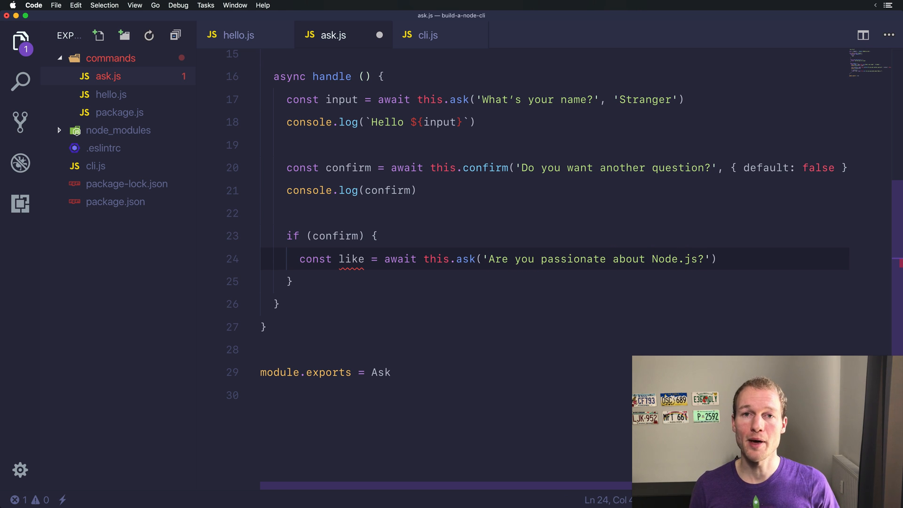
double_click(463, 258)
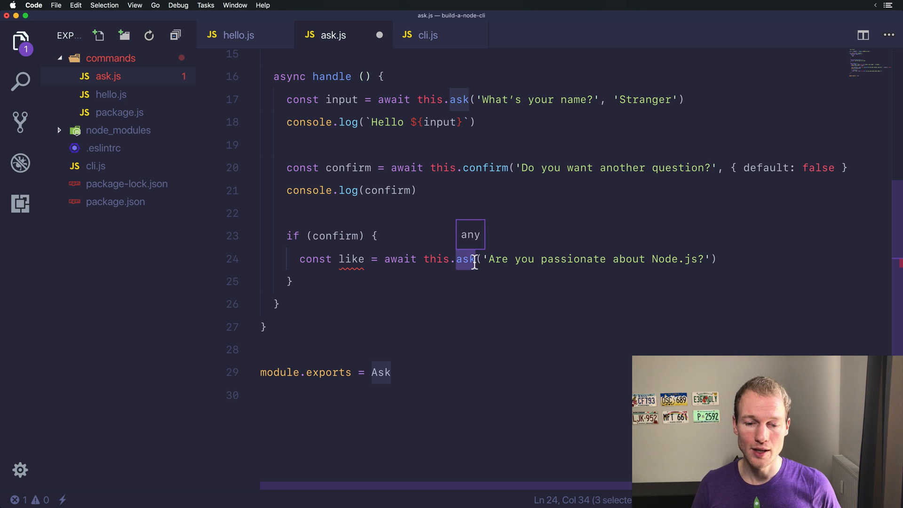
type("choice")
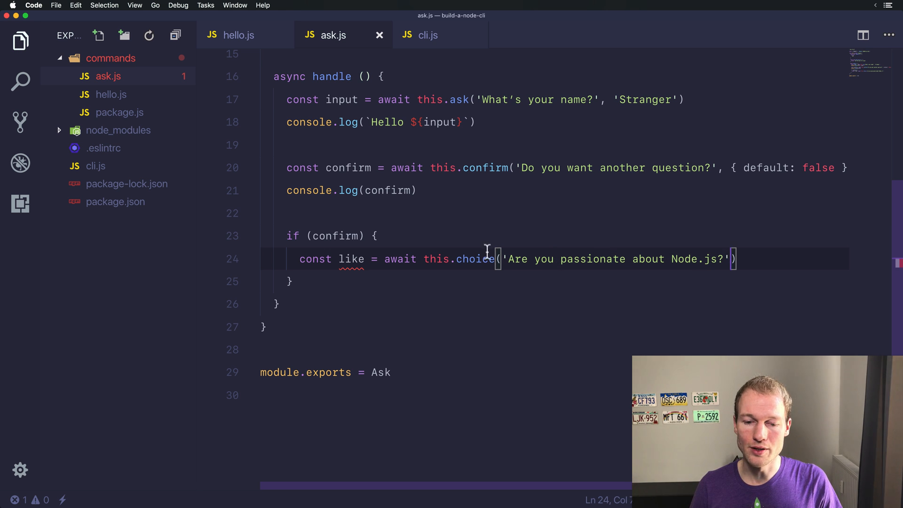
Add an answers array ['Of course', 'Hell yes!'] to the choice call
double_click(475, 259)
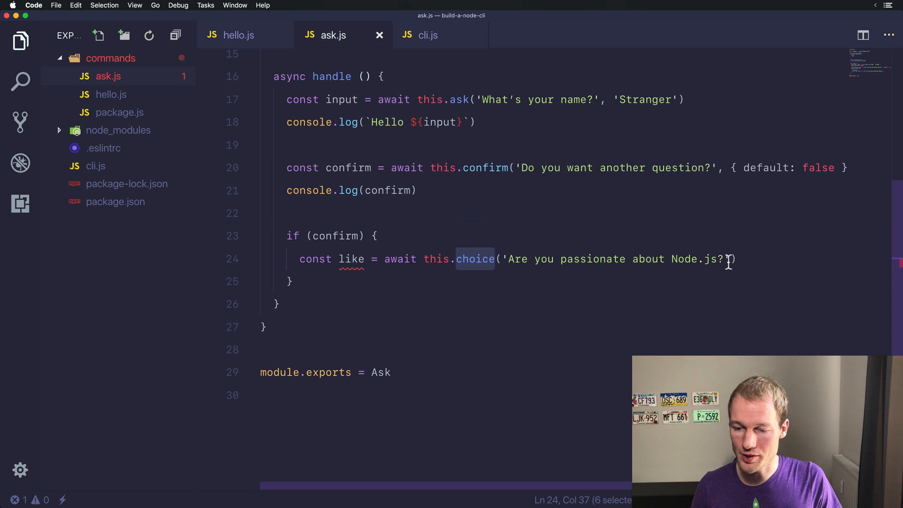
type(", []")
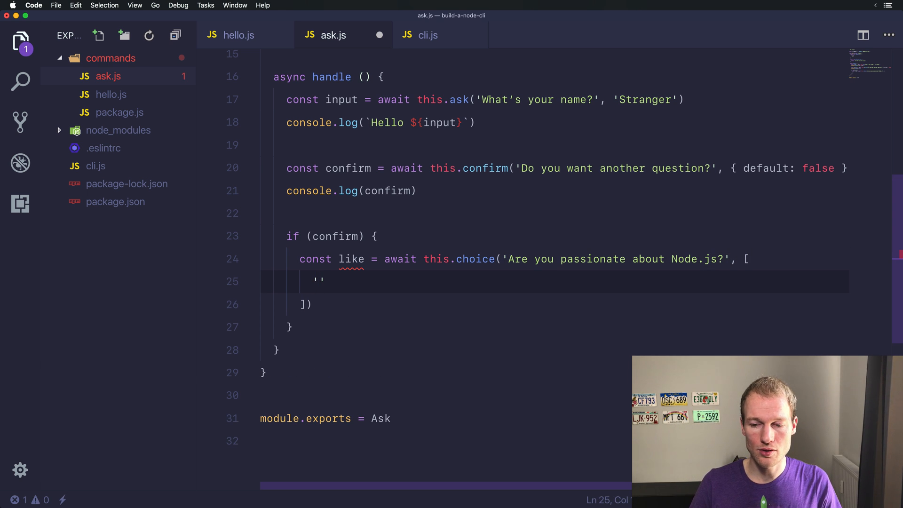
type("Of cou")
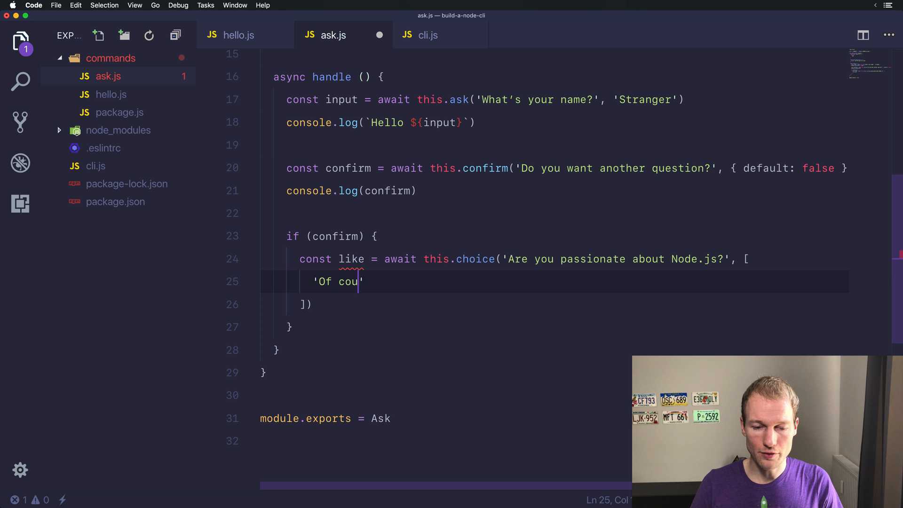
type("rse',")
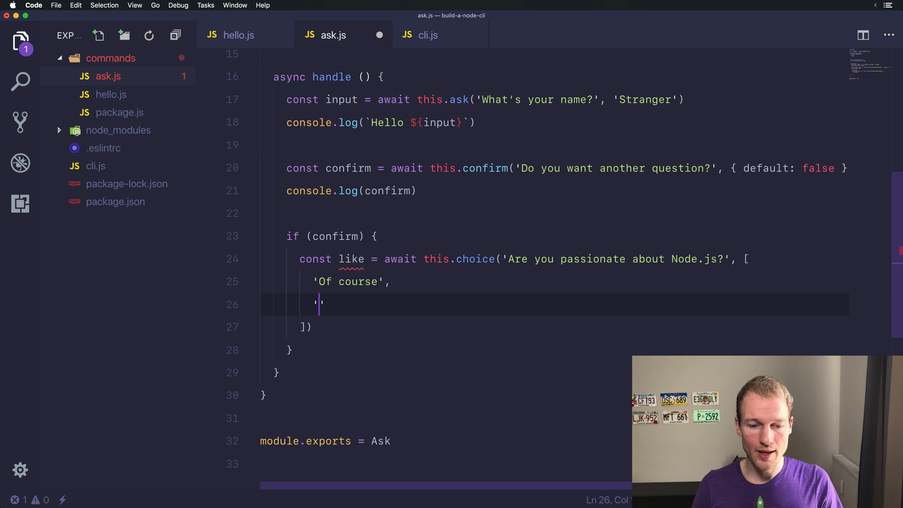
type("Hell ye")
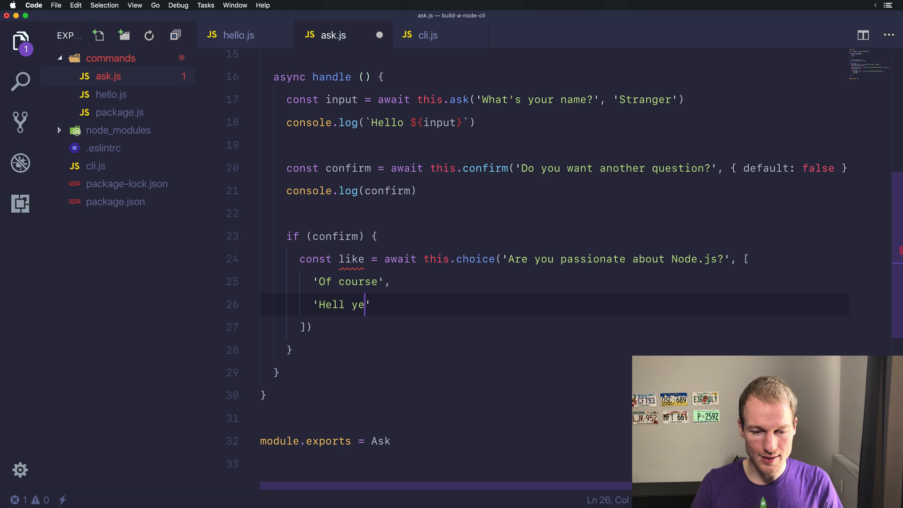
type("s!")
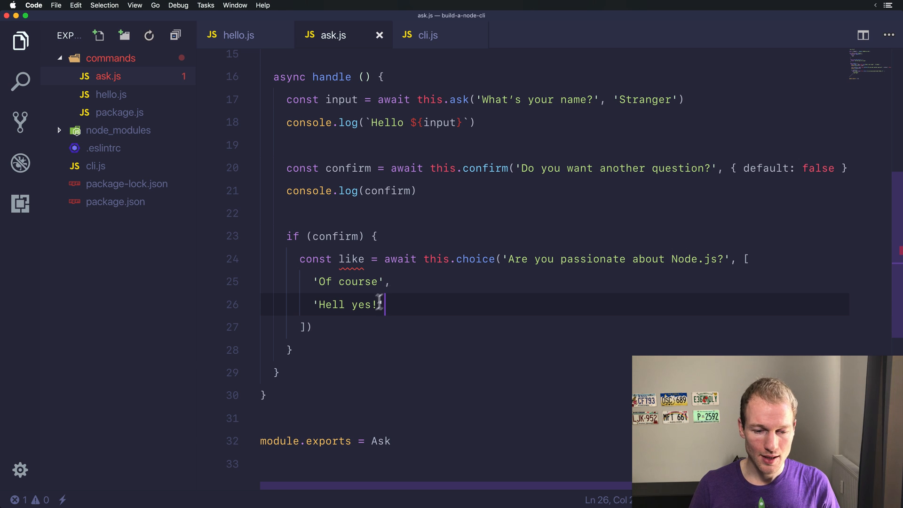
Log the chosen answer with console.log(like) and switch to iTerm2
type("console.lo")
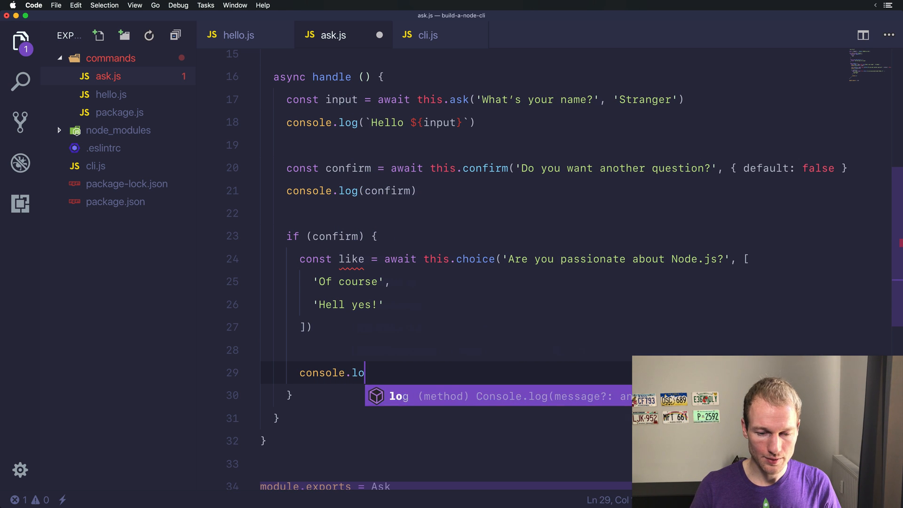
type("(like)")
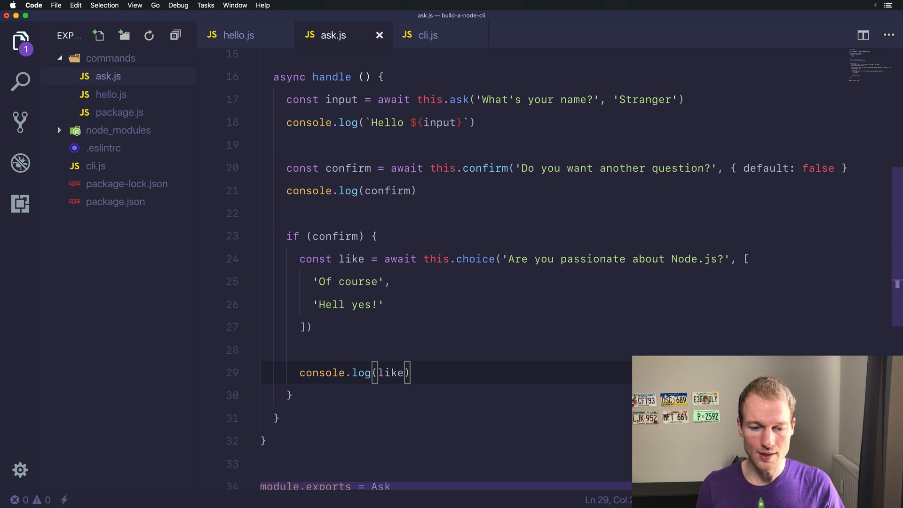
mouse_move(380, 264)
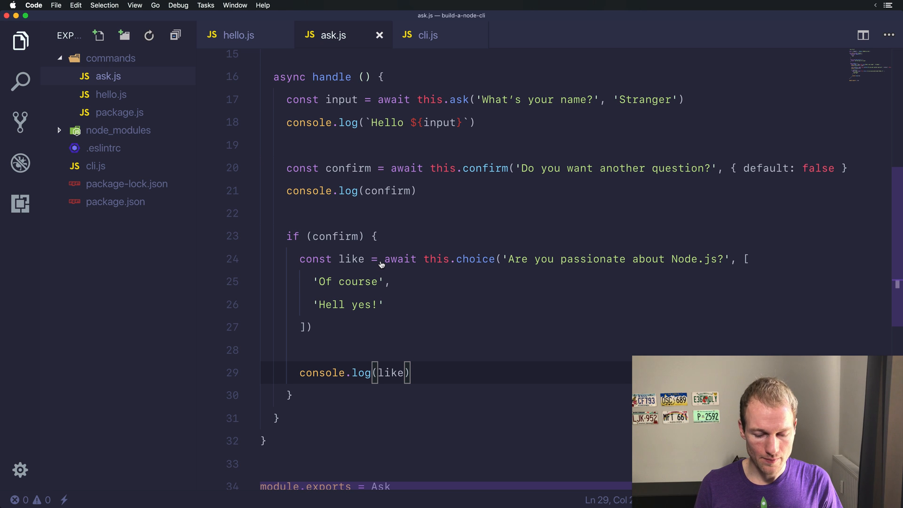
type("iter")
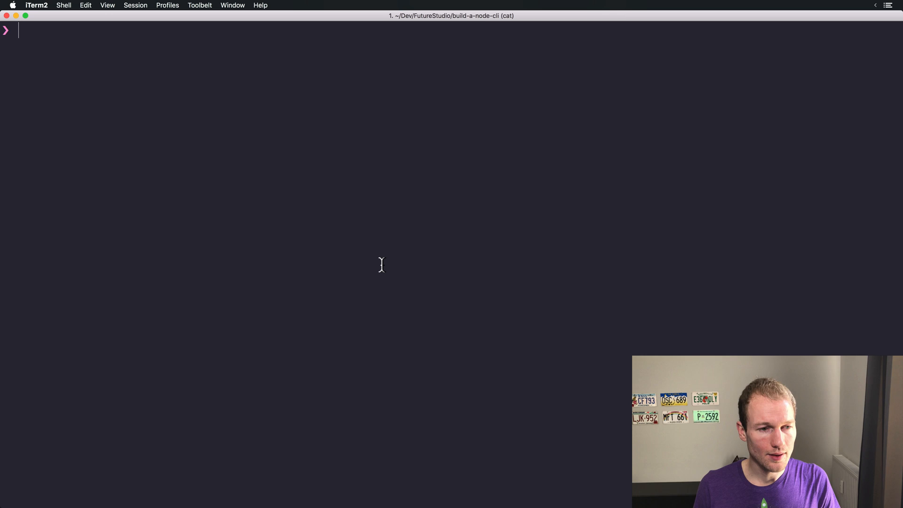
Run node cli.js ask, answer y, and pick 'Hell yes!' from the Node.js choices
type("node cli.js ask")
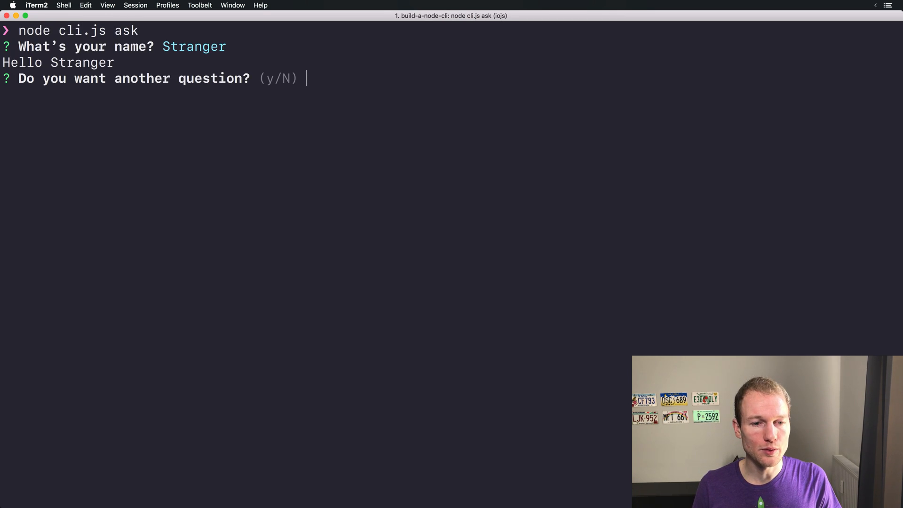
type("y")
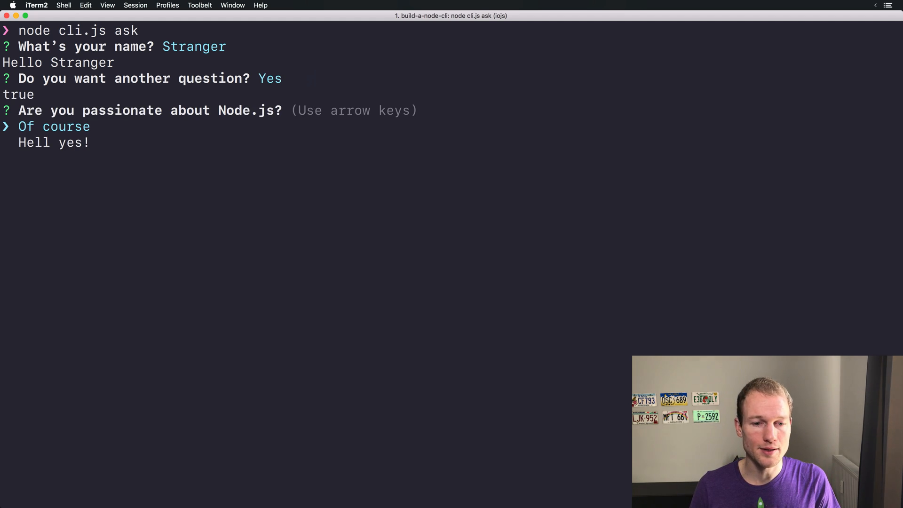
key("down")
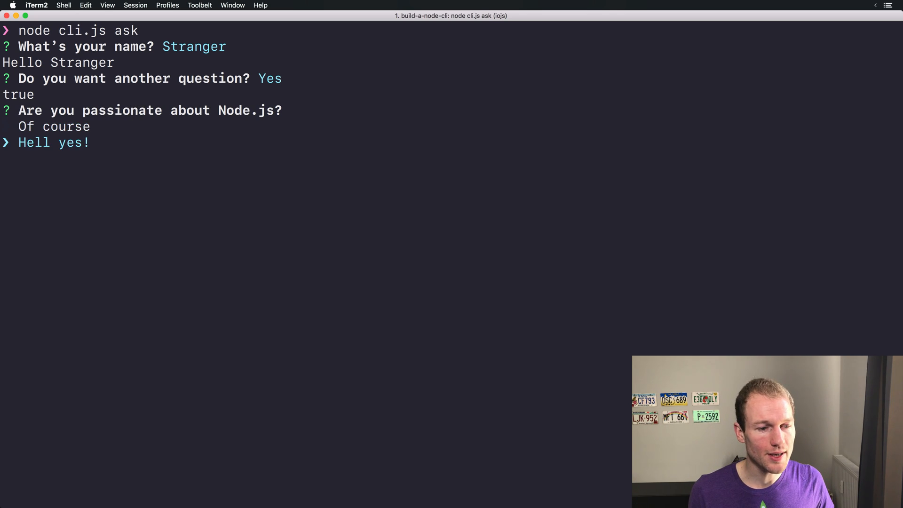
key("up")
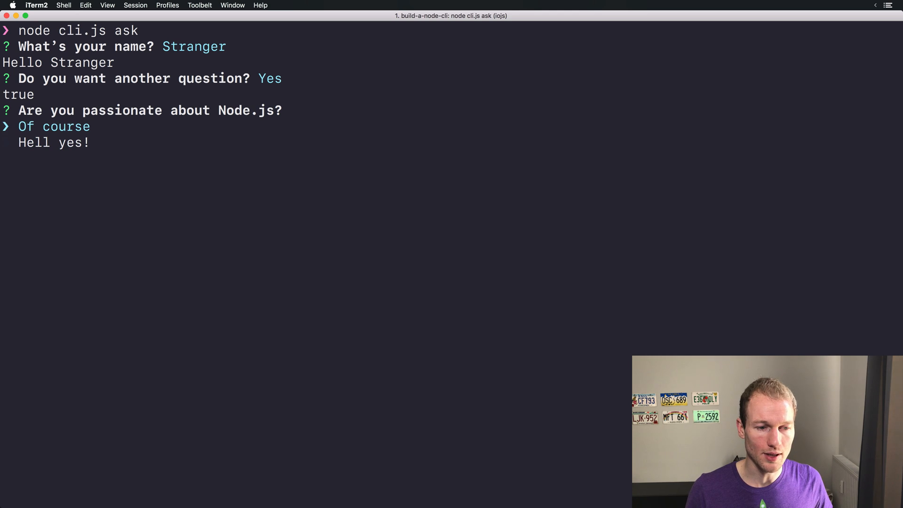
key("down")
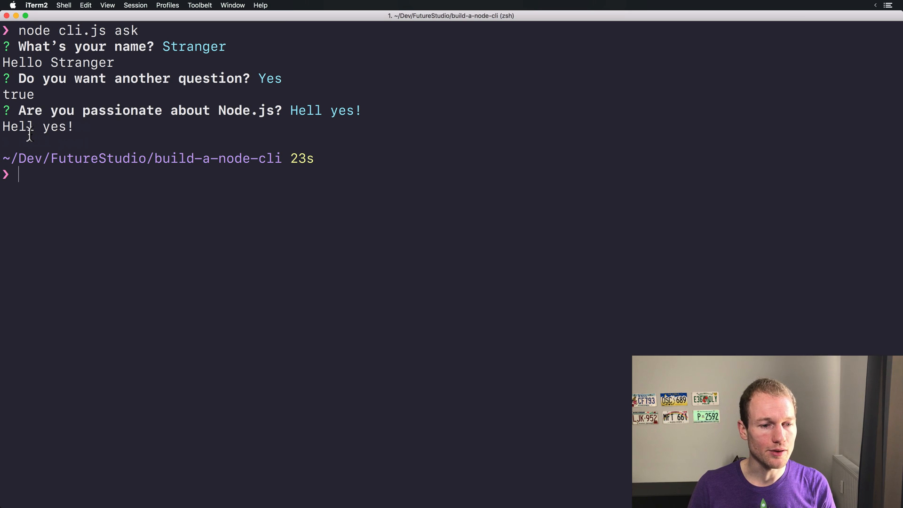
double_click(17, 127)
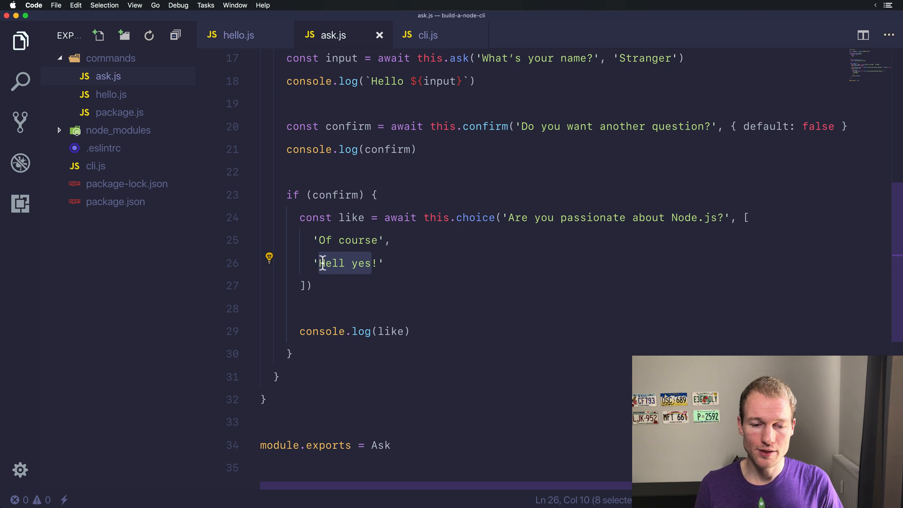
Add an if (like !...) line above the log statement
left_click(320, 264)
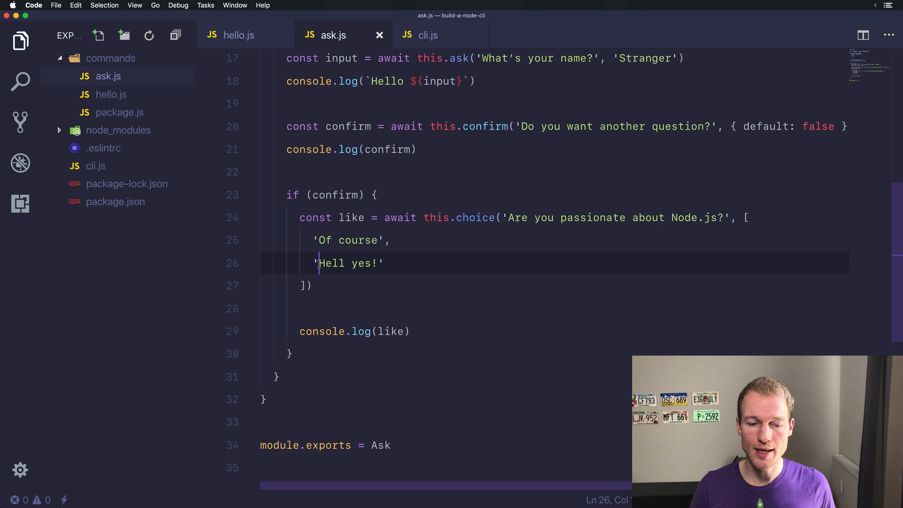
double_click(349, 264)
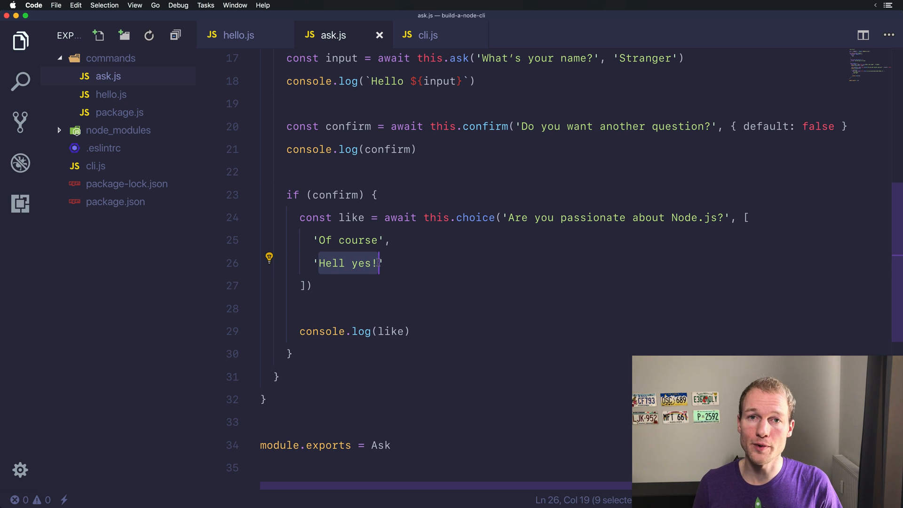
key("enter")
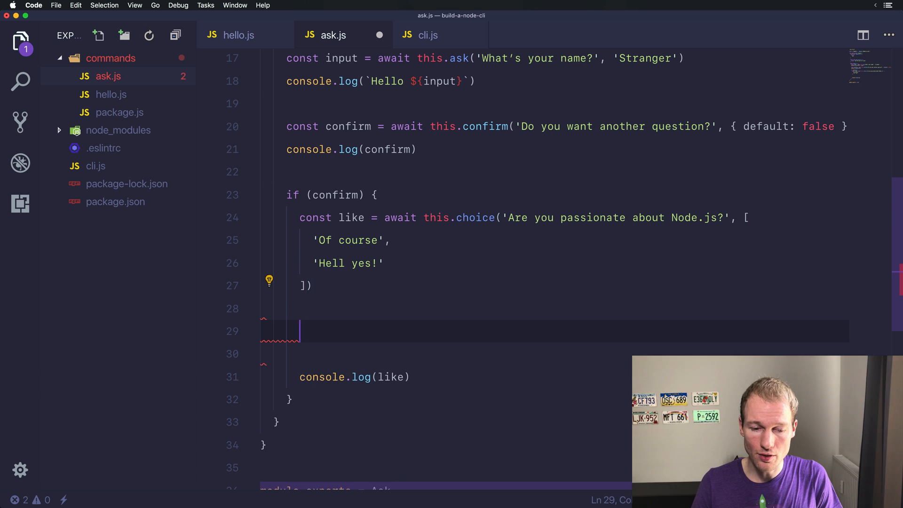
type("if (like !== 'Hell yes!")
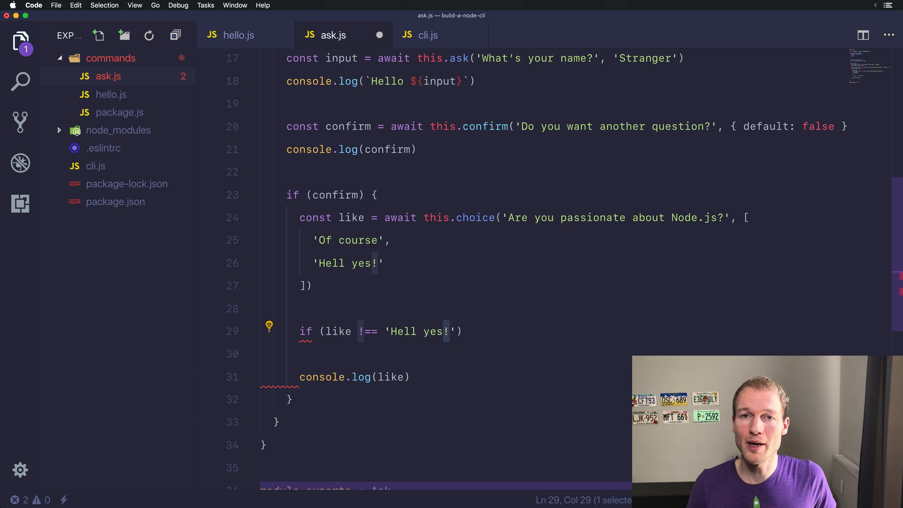
Add value: 'hell' to the 'Hell yes!' answer object
left_click(330, 263)
type("name: ")
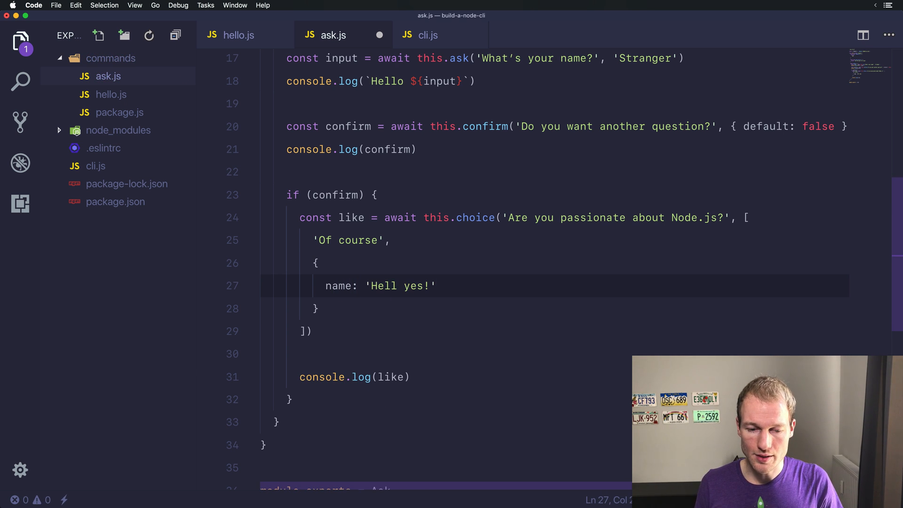
type("value:")
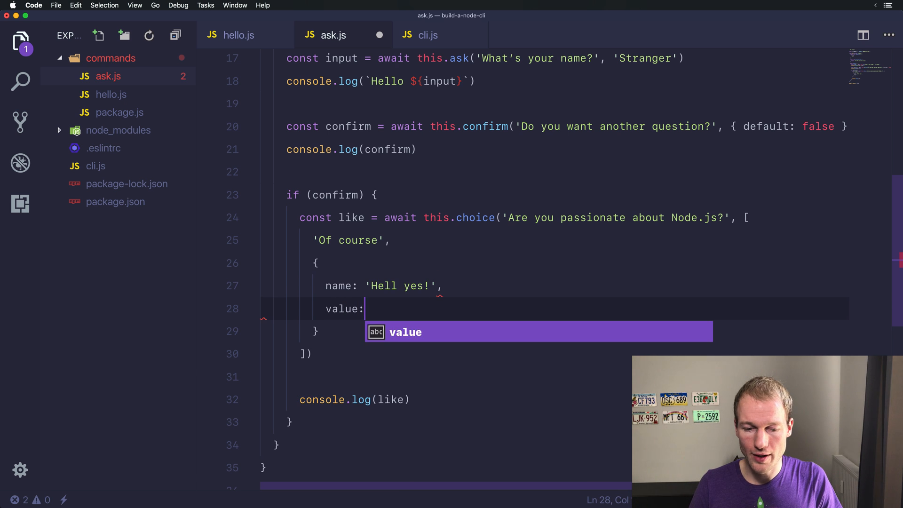
type("'hell")
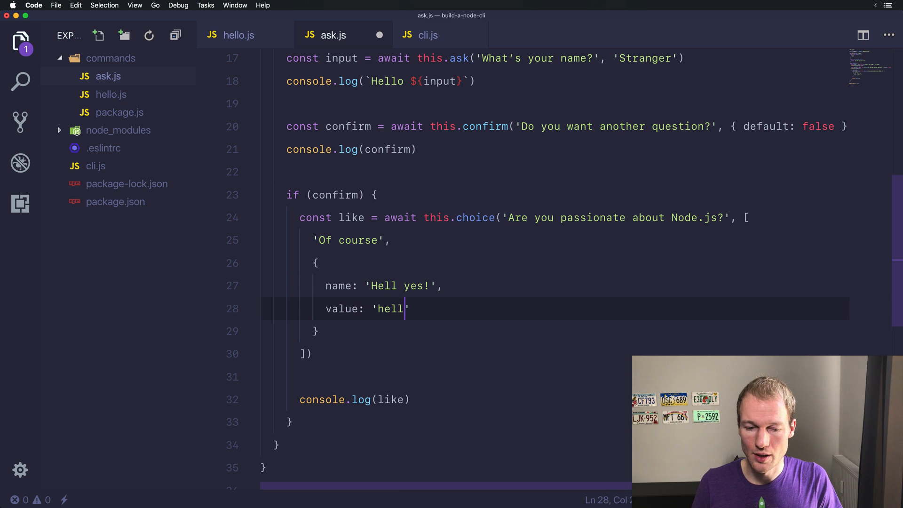
double_click(389, 308)
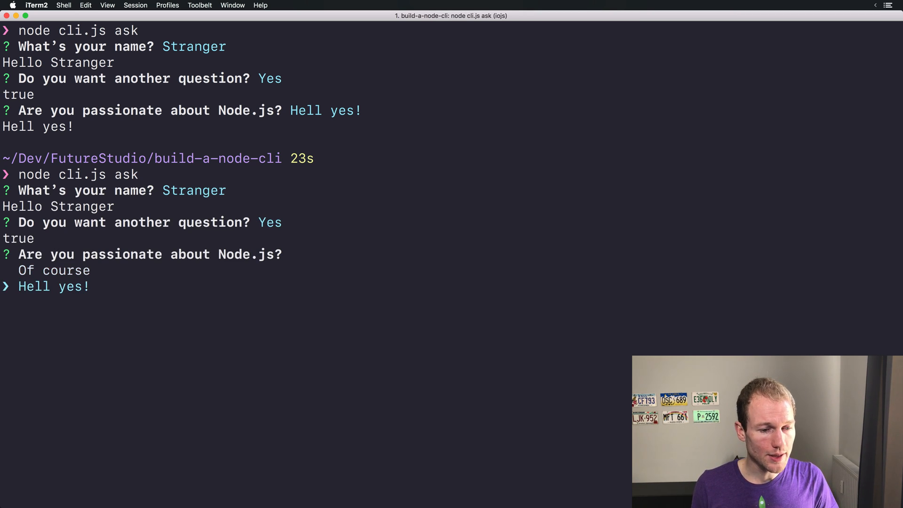
In the rerun prompt, move between Of course and Hell yes!, ending on Hell yes!
key("up")
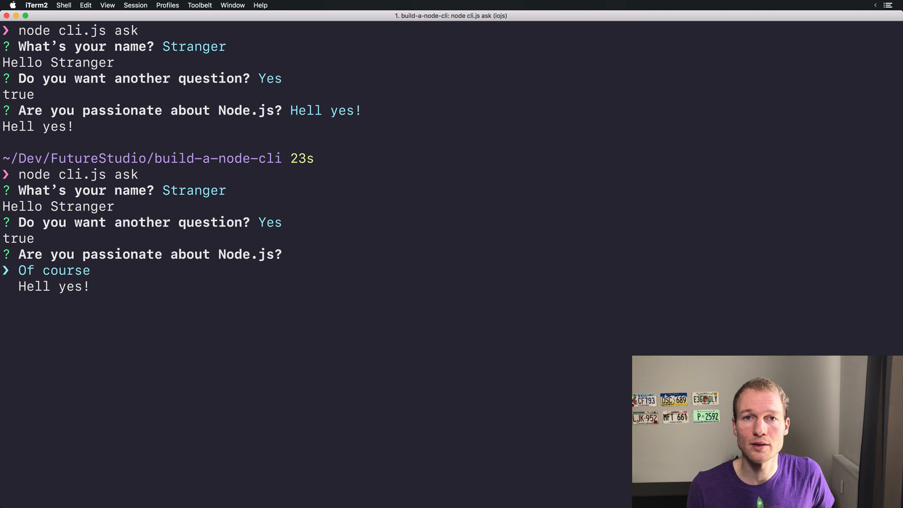
key("Down")
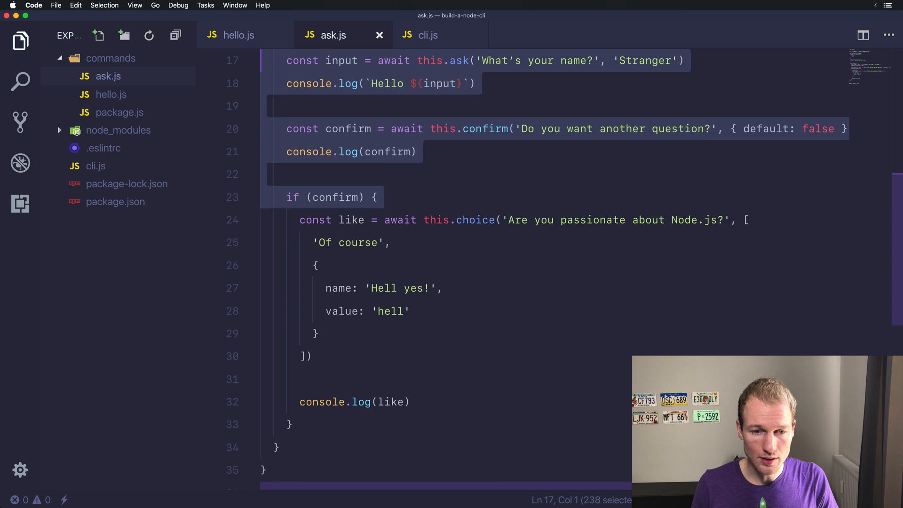
Comment out the name and confirm prompts and the if wrapper with Cmd+/
key("cmd+/")
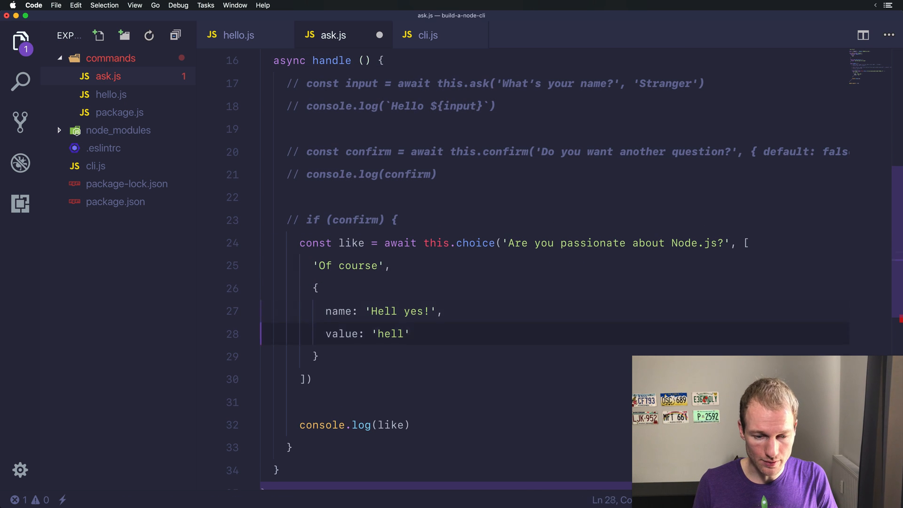
key("cmd+k")
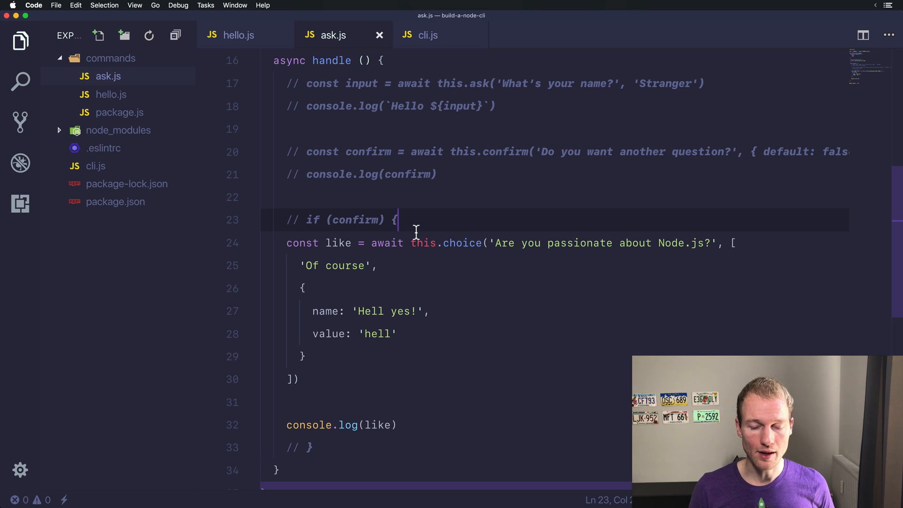
mouse_move(354, 333)
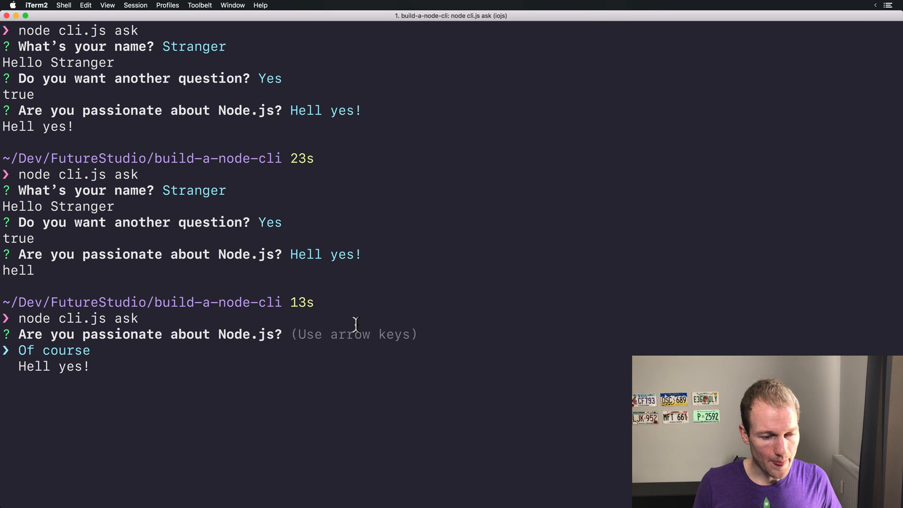
Move through the Node.js answer choices in the rerun, then end the prompt
key("Down")
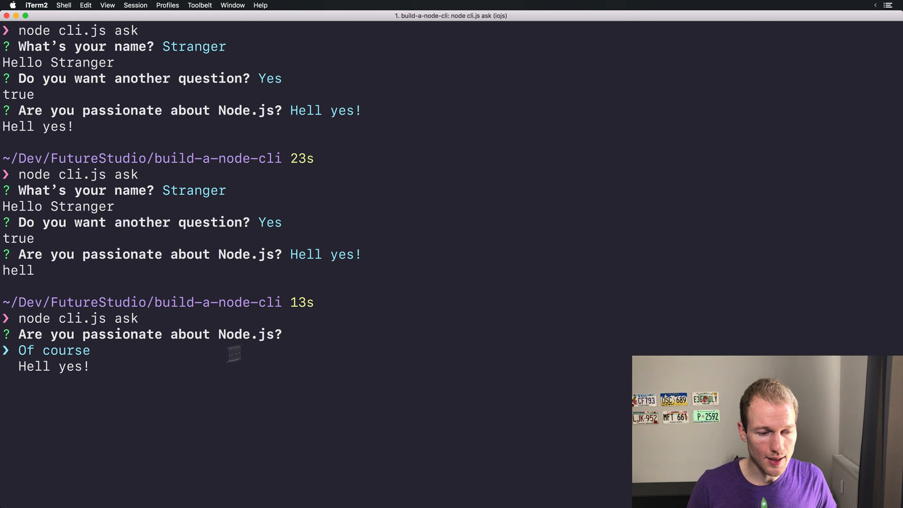
key("enter")
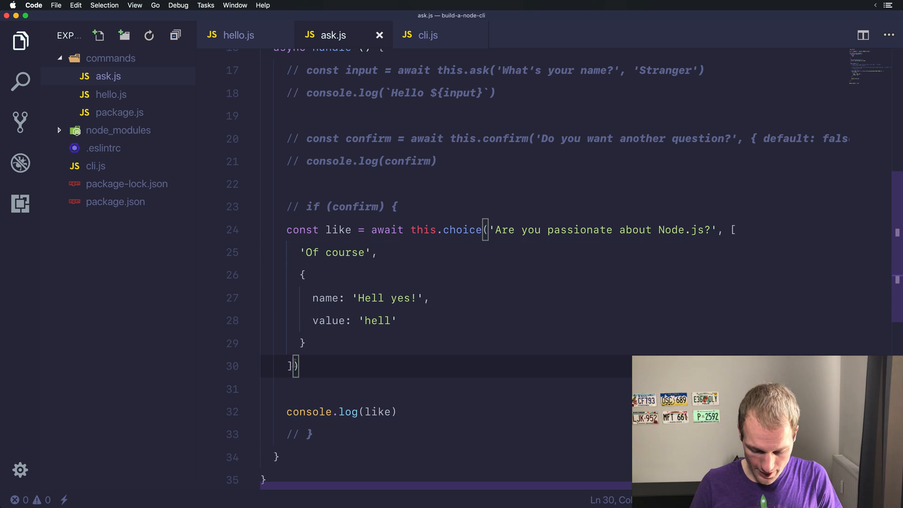
Pass 'hell' as a third default argument to this.choice and fix the 'Of course' text
type(", ''")
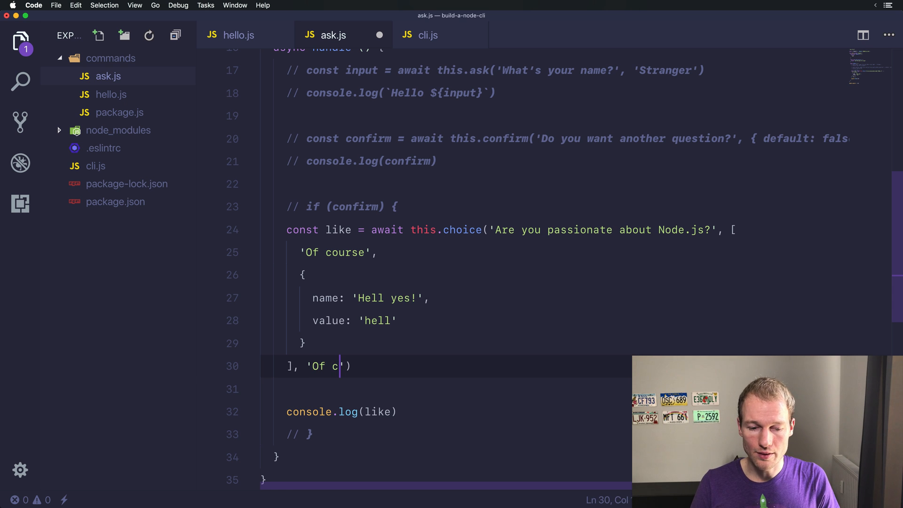
double_click(326, 366)
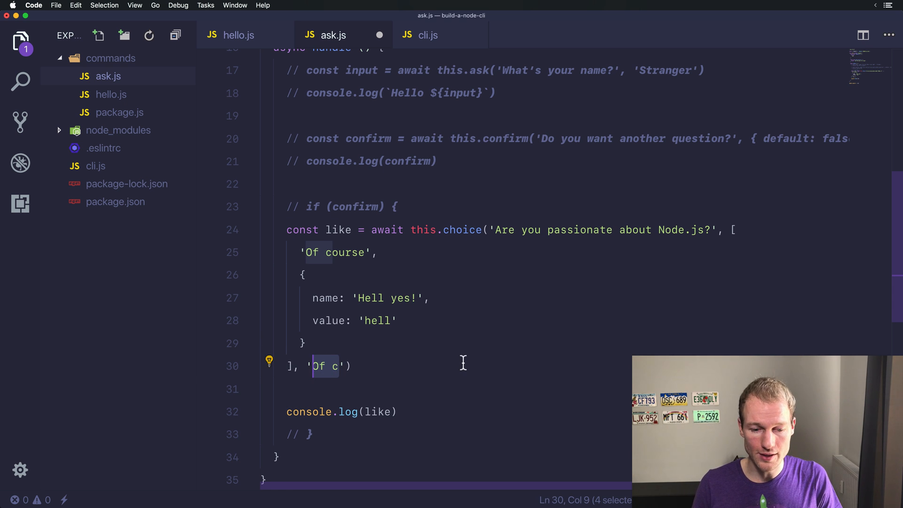
type("ourse")
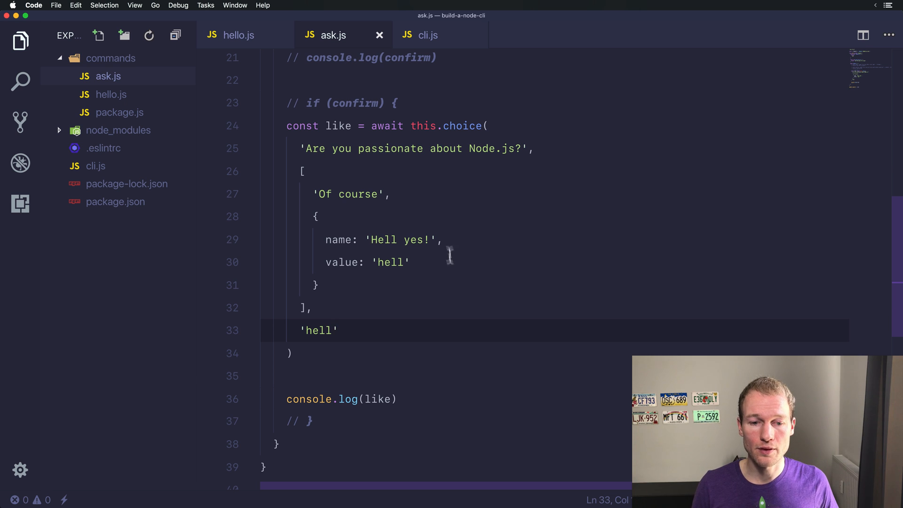
left_click(304, 171)
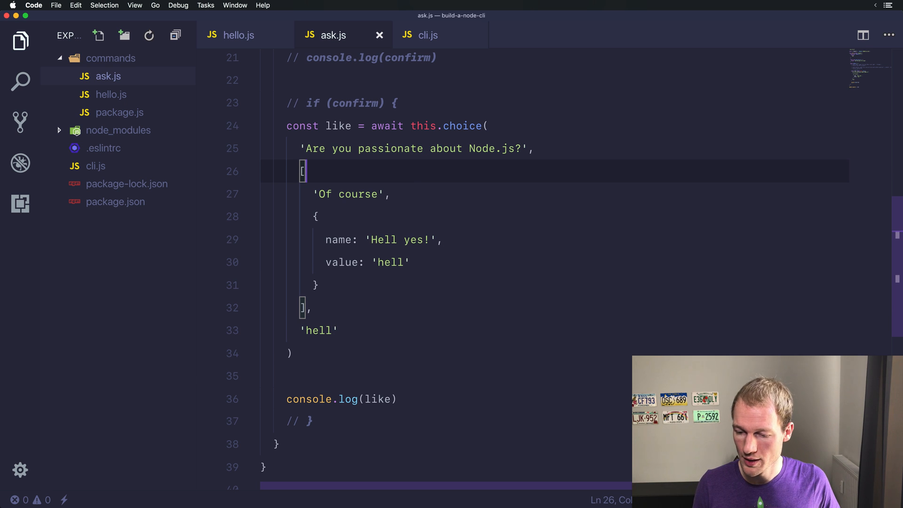
mouse_move(384, 163)
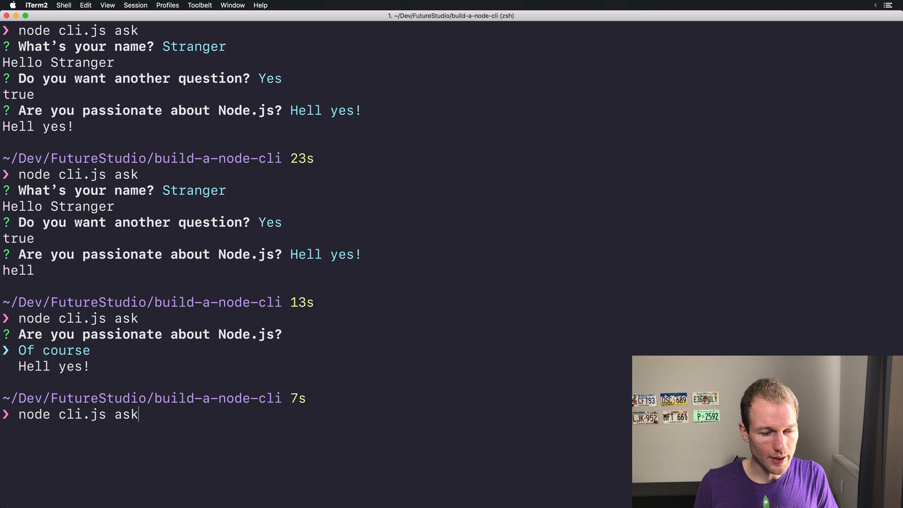
Rerun the ask command, accept the preselected default, then switch back to VS Code
key("enter")
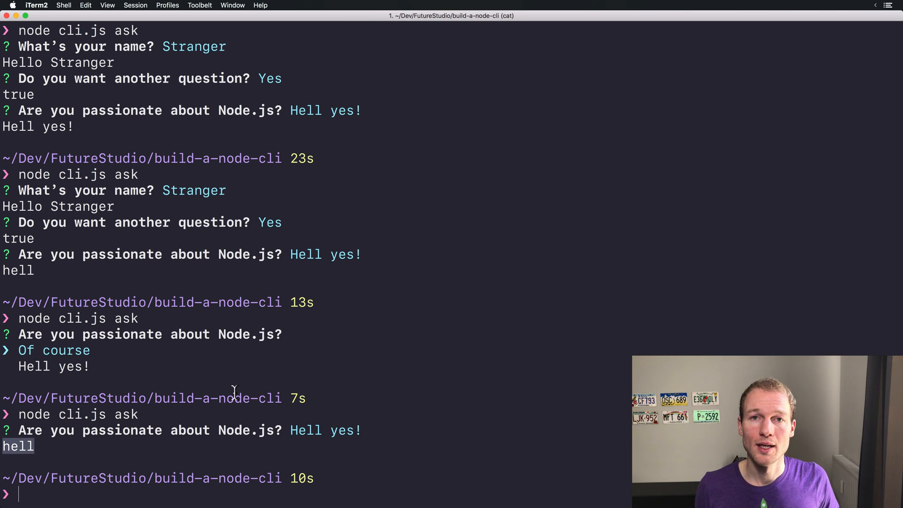
type("iter")
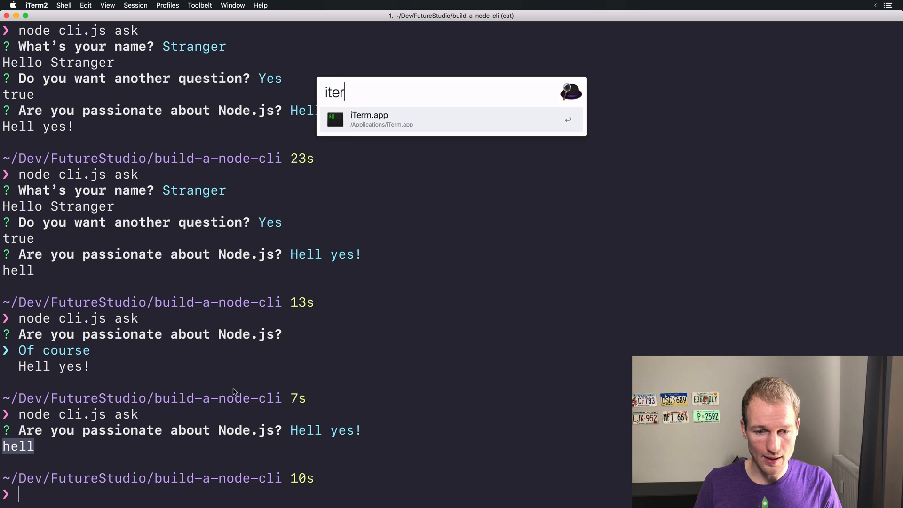
type("vis")
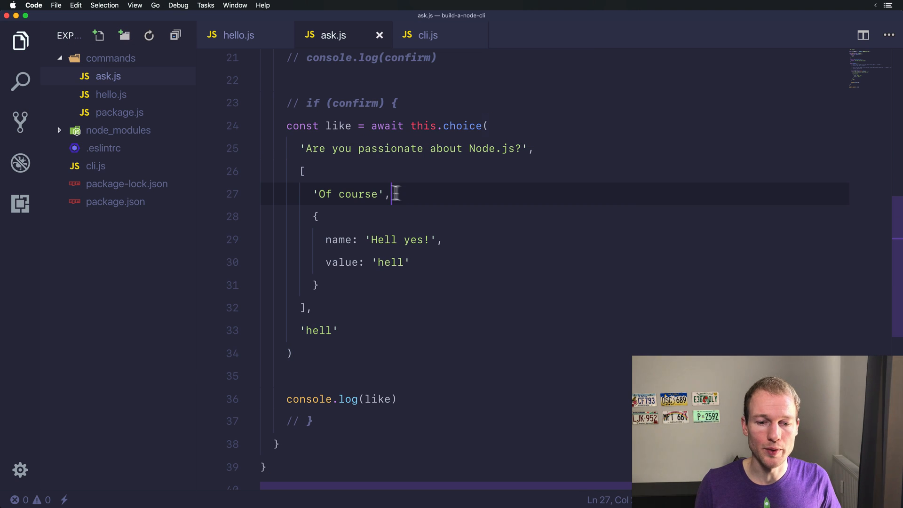
mouse_move(333, 216)
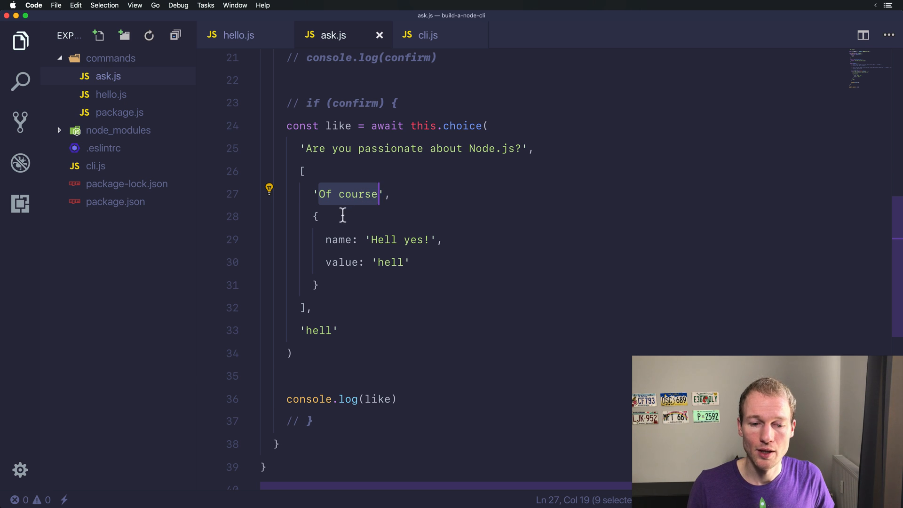
left_click(316, 216)
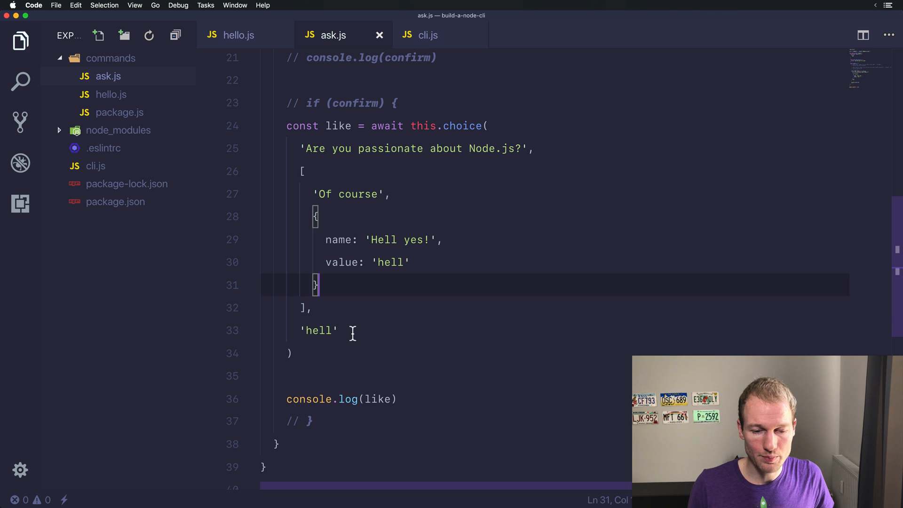
left_click(316, 330)
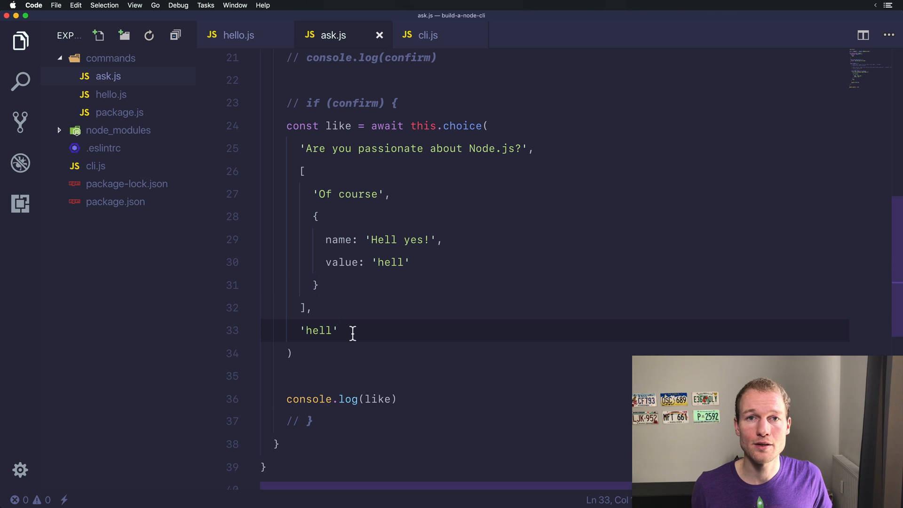
mouse_move(403, 200)
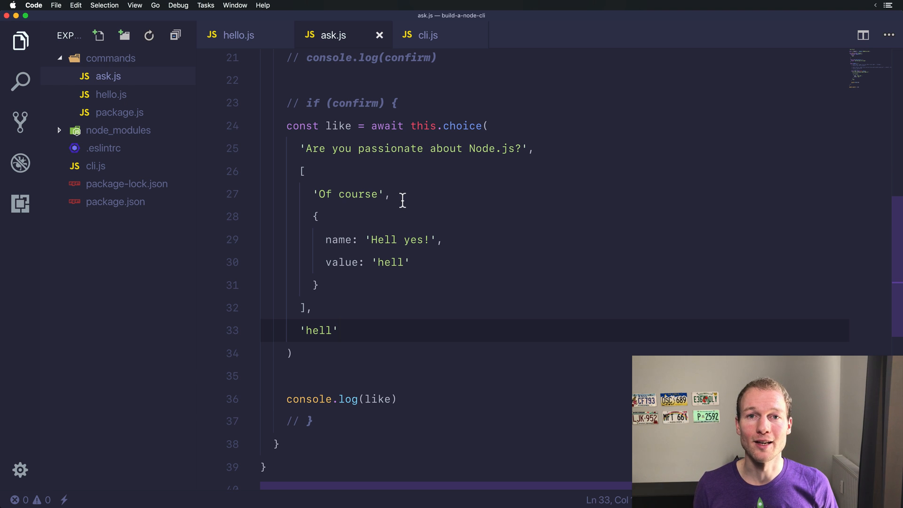
mouse_move(428, 326)
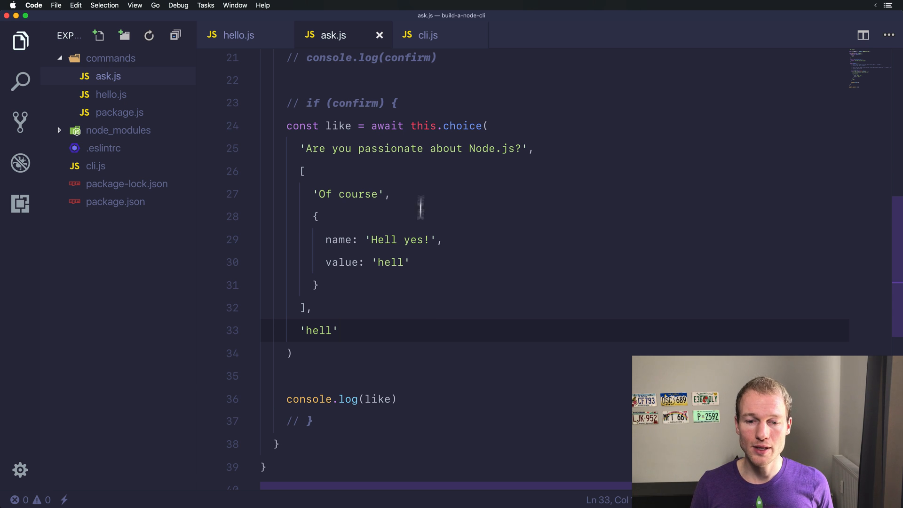
left_click(454, 126)
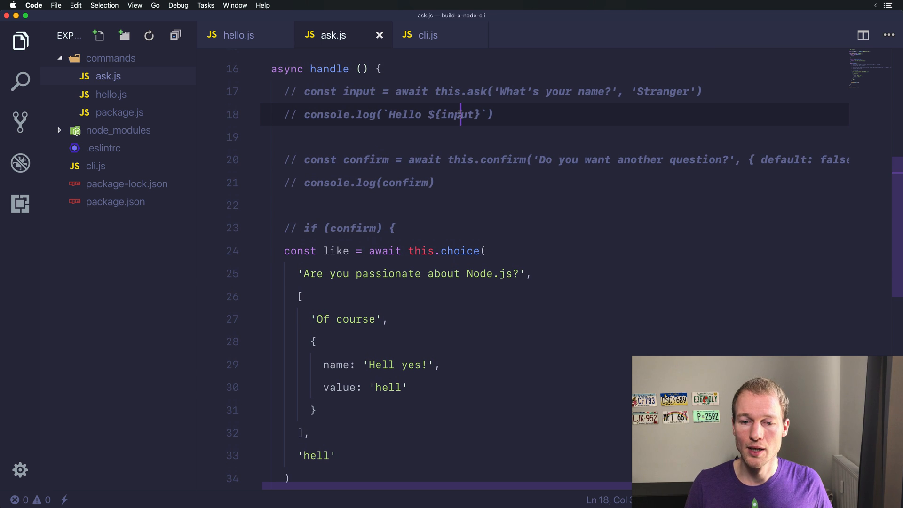
scroll("down", 3)
type("console.log(like)")
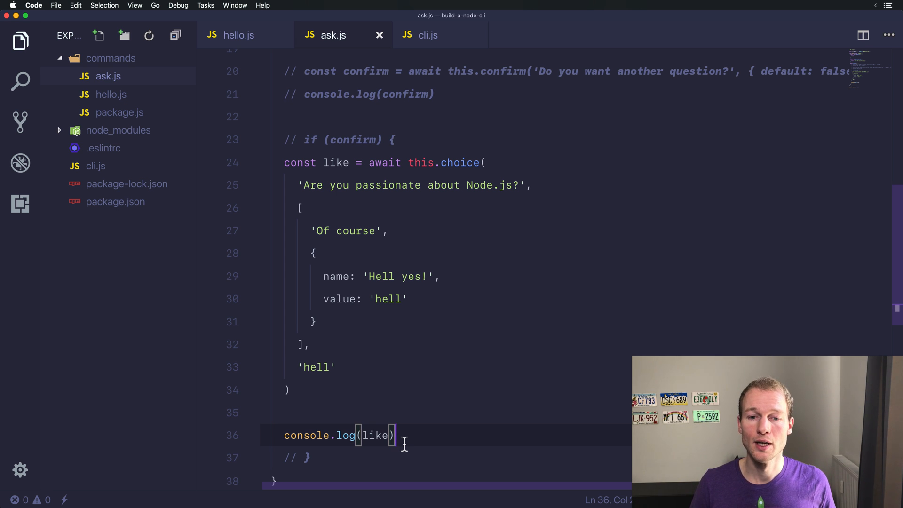
scroll("up", 3)
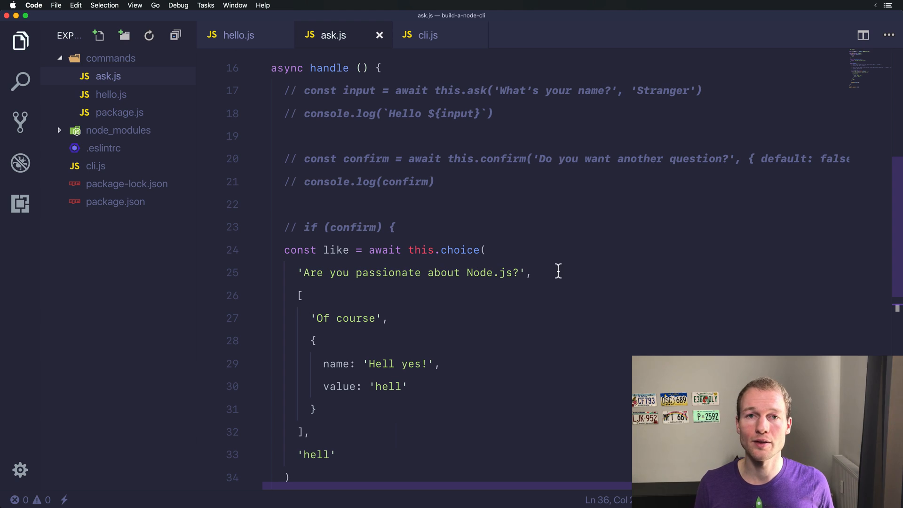